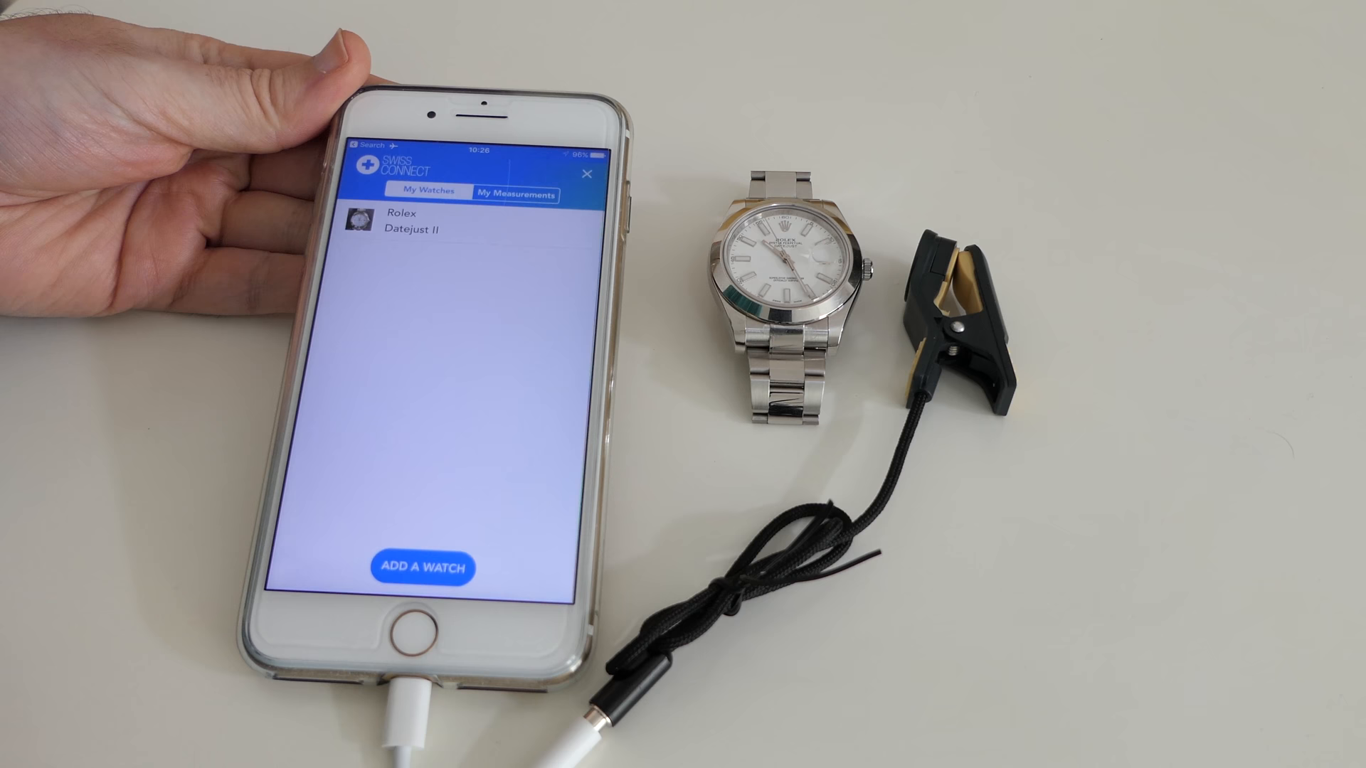
Step: Open the Rolex Datejust II's measurement history showing −3.1, +0.2 and −0.6 s/day results
{"action": "left_click", "coordinate": [516, 195]}
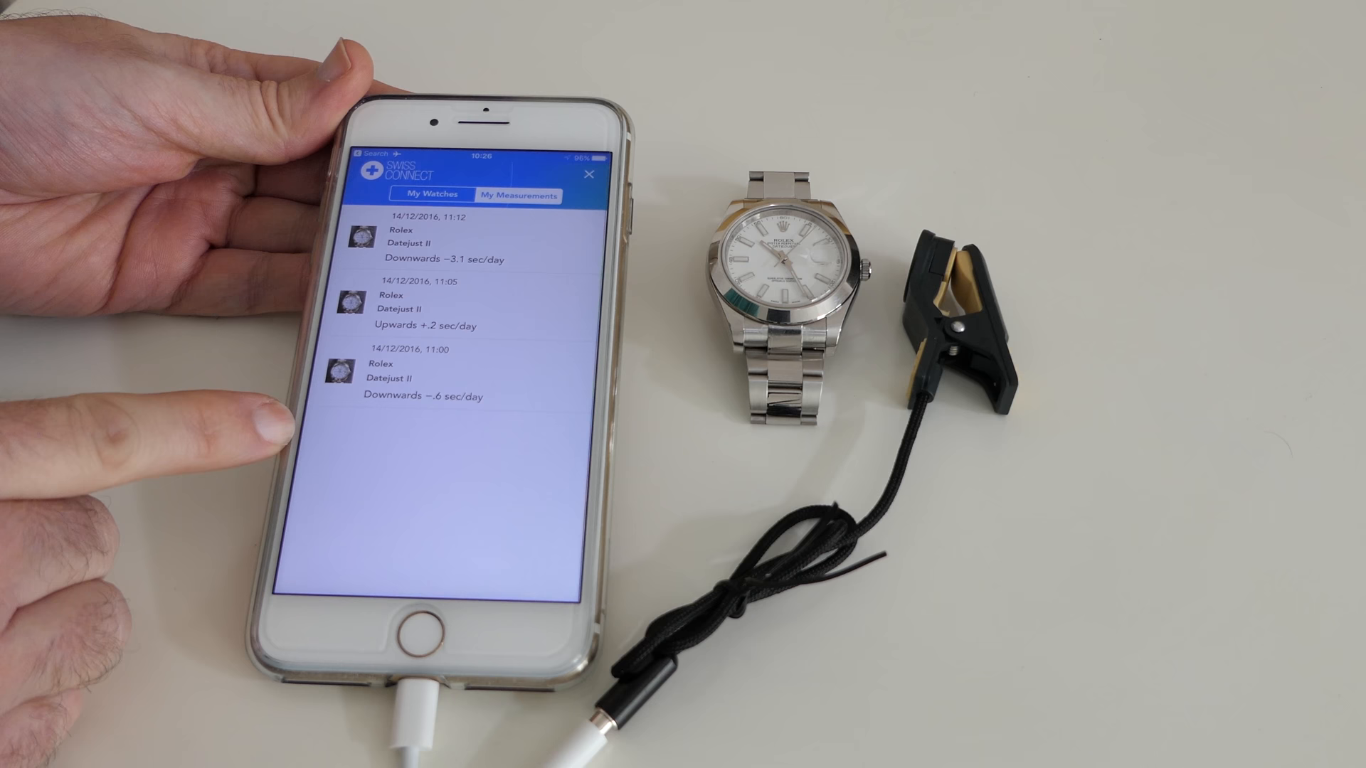